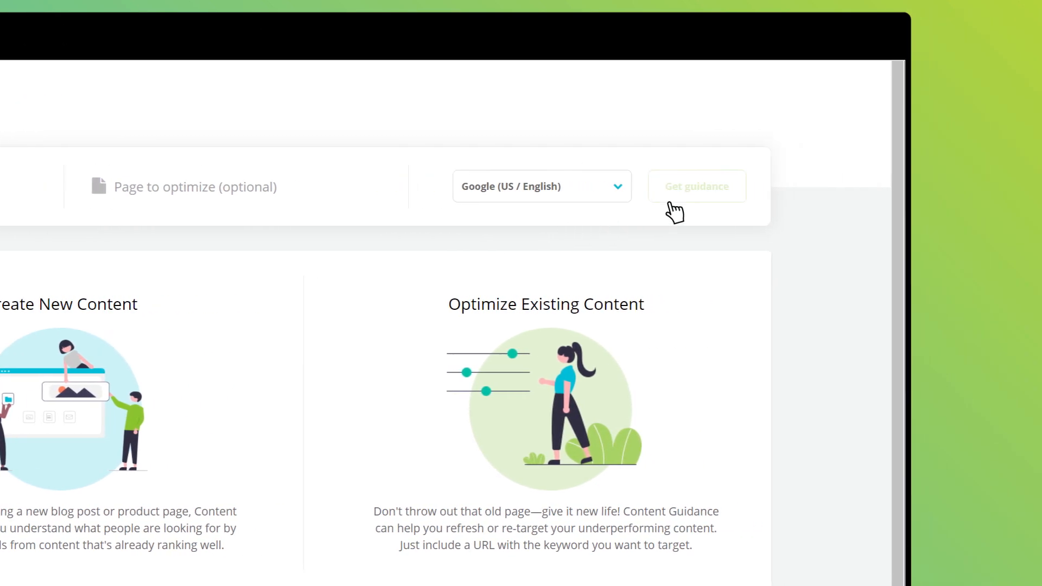
Generate guidance for 'best vacation spots' and review the insights and Health Check issues.
left_click(695, 186)
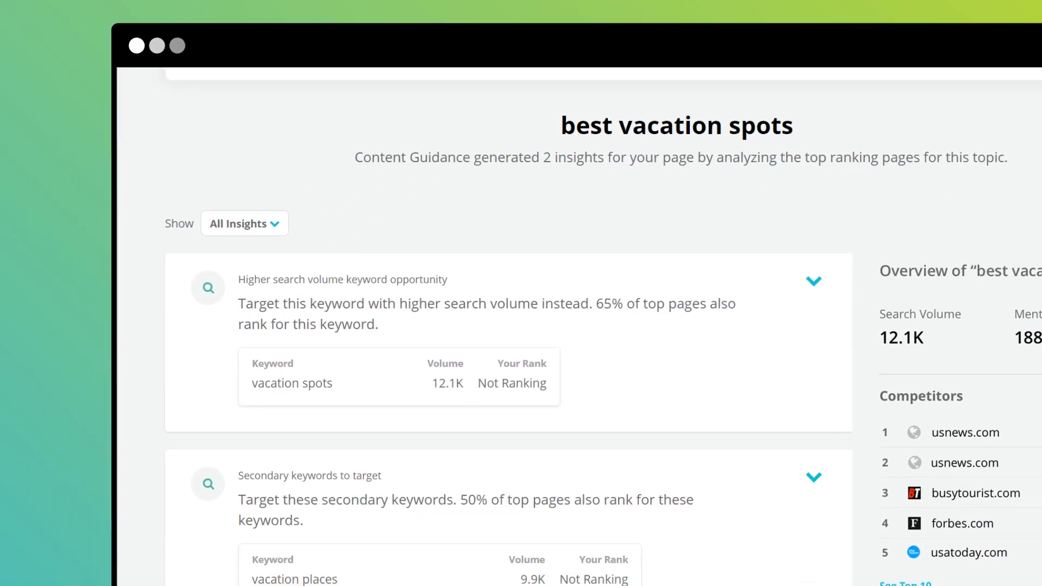
scroll("down", 3)
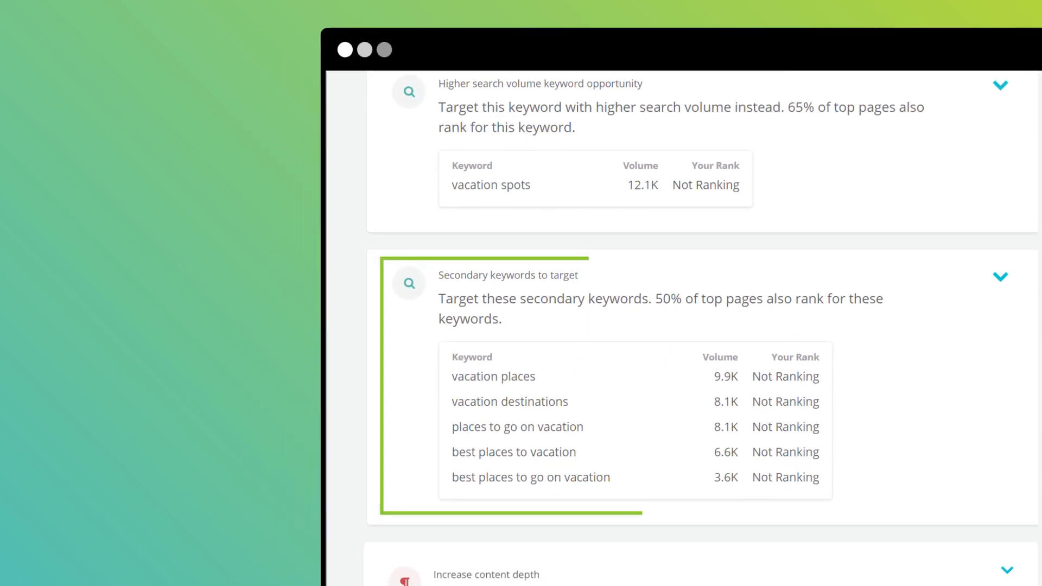
scroll("down", 3)
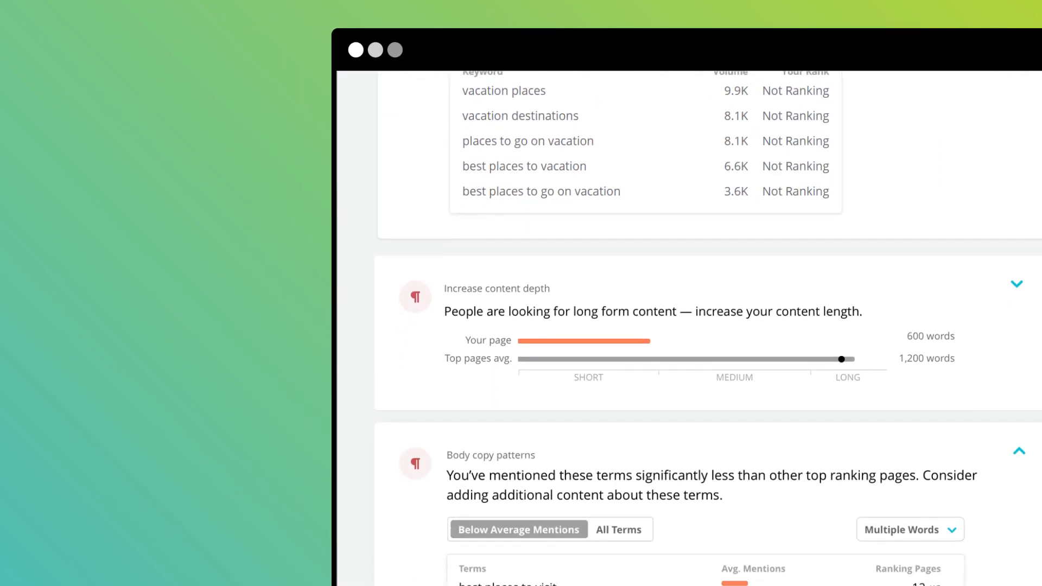
scroll("down", 3)
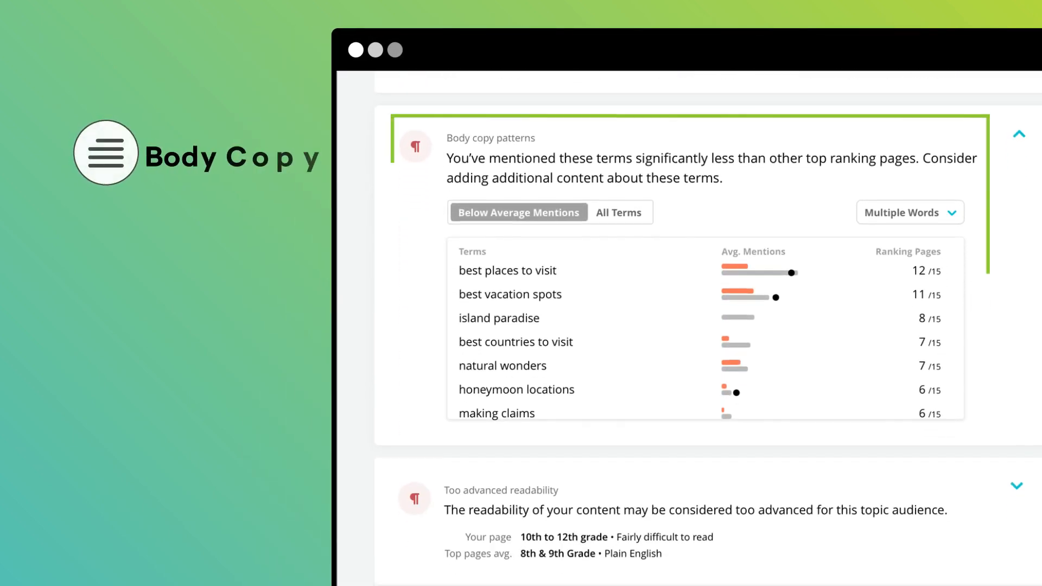
scroll("down", 3)
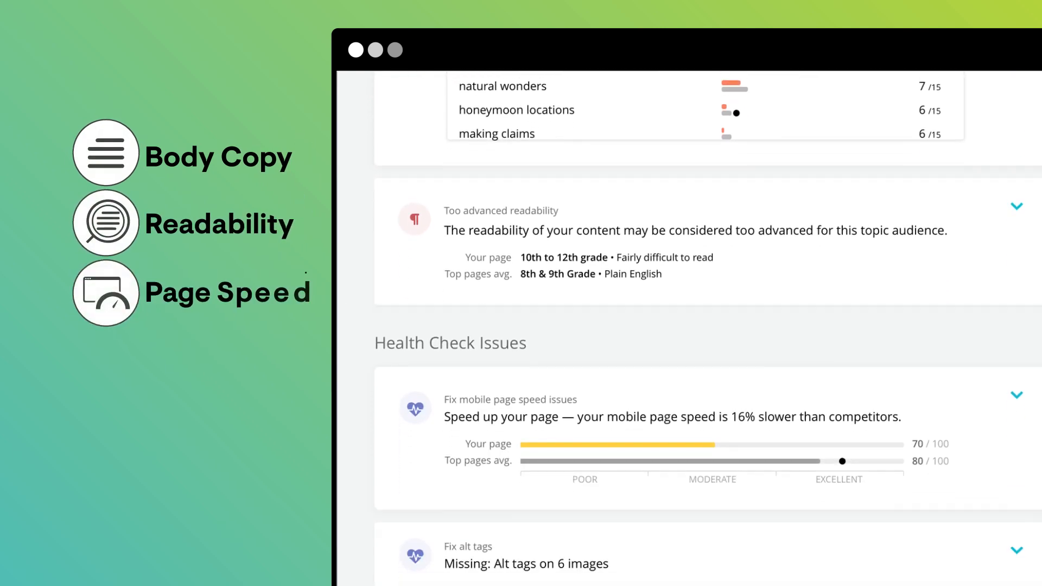
scroll("down", 3)
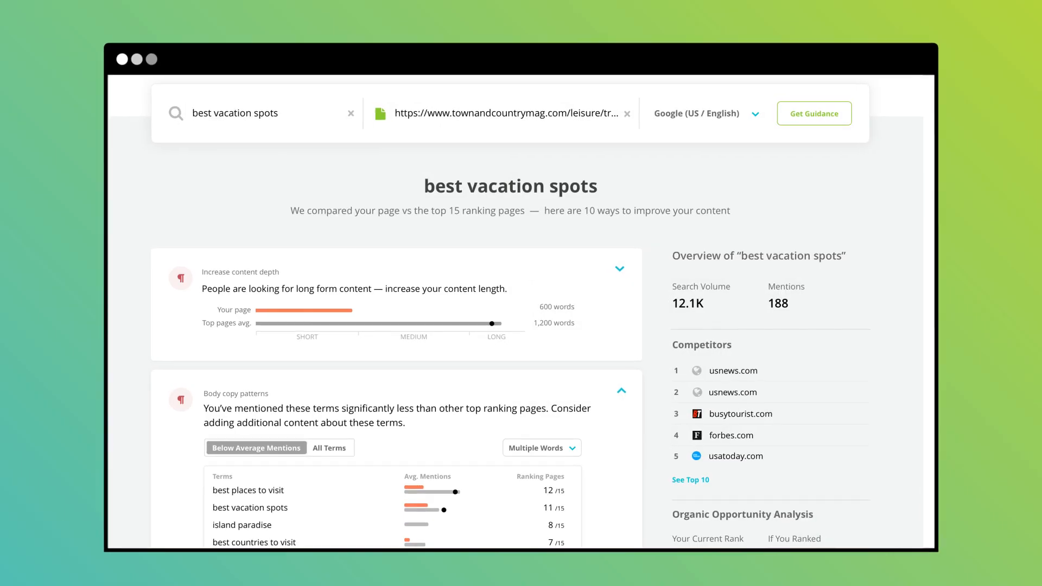
Scroll to Organic Opportunity Analysis and forecast traffic for ranking in position 1.
scroll("down", 3)
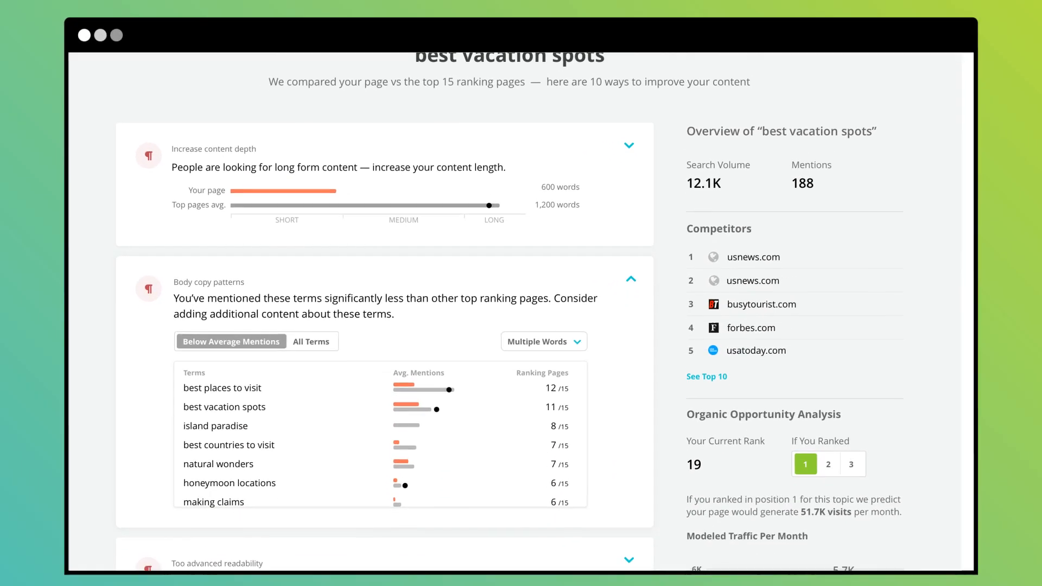
scroll("down", 3)
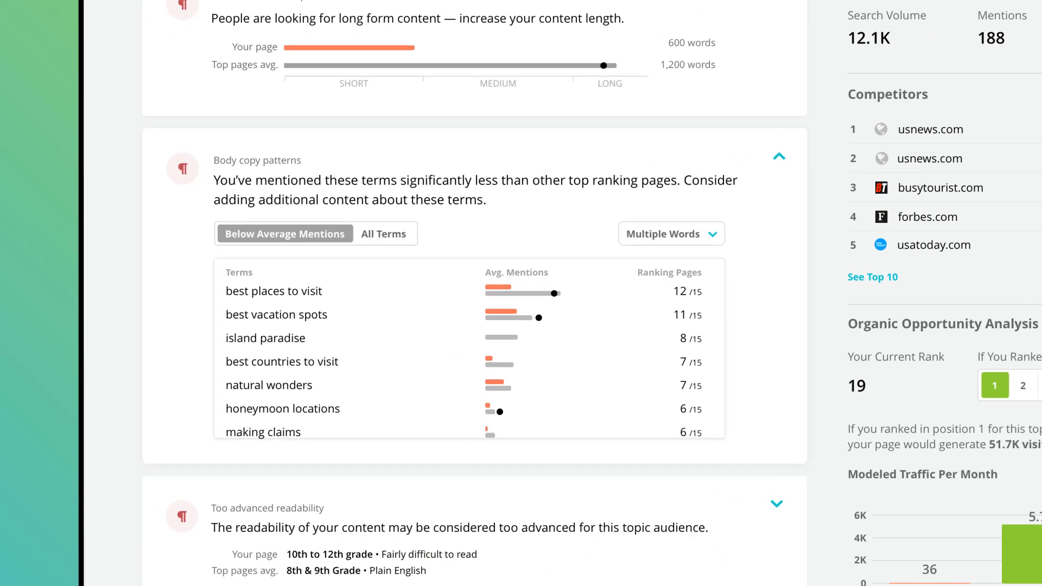
scroll("down", 3)
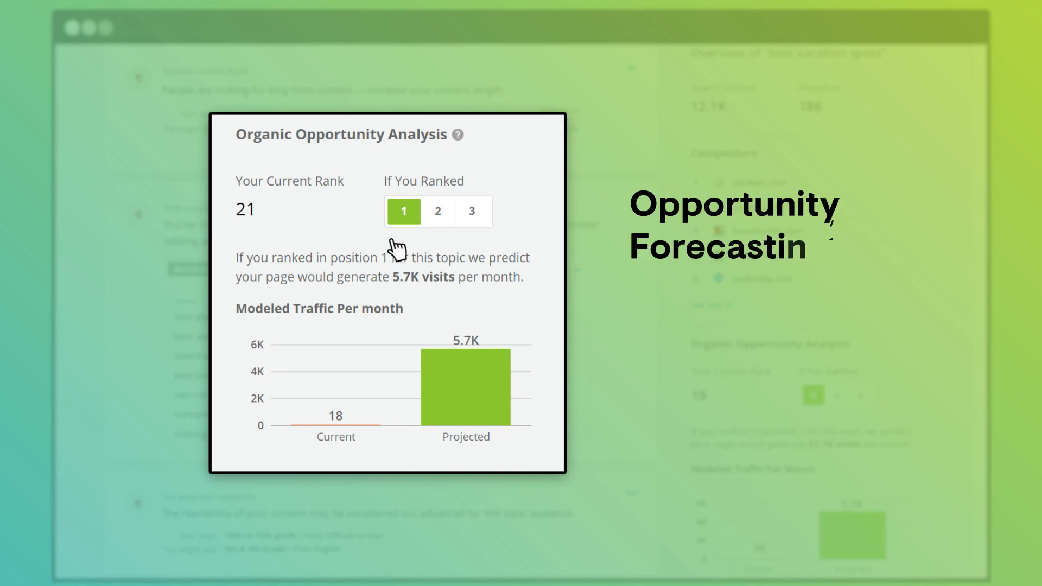
left_click(437, 211)
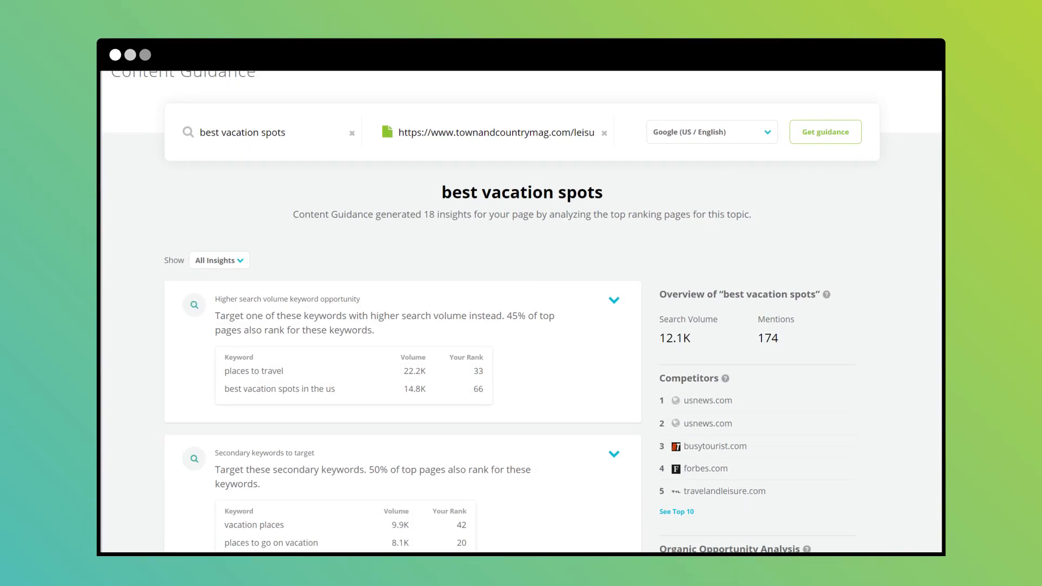
Create a brief for 'vacation places' and start the note 'Include this in t'.
scroll("down", 3)
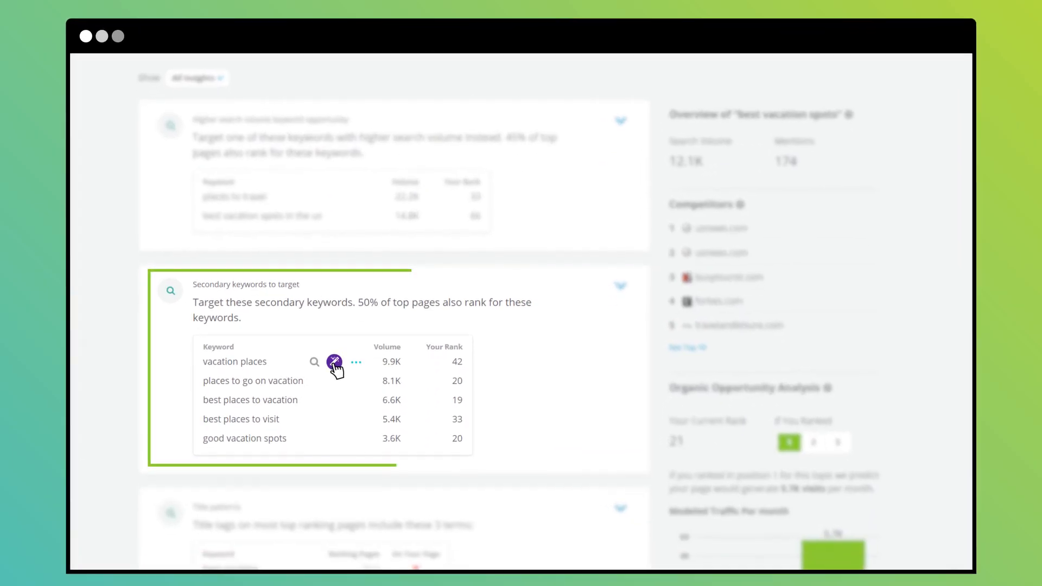
left_click(334, 362)
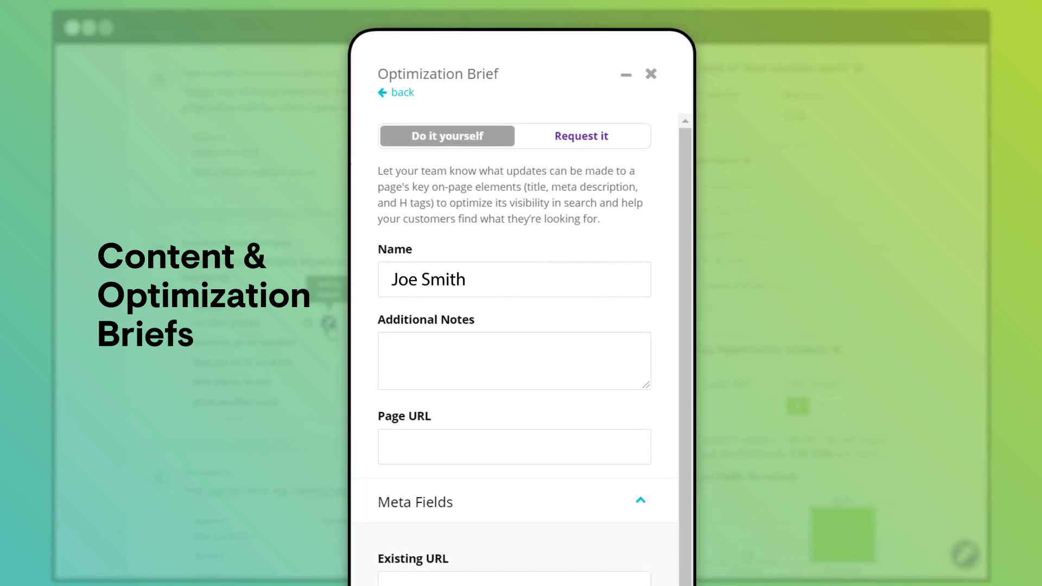
type("Include this in t")
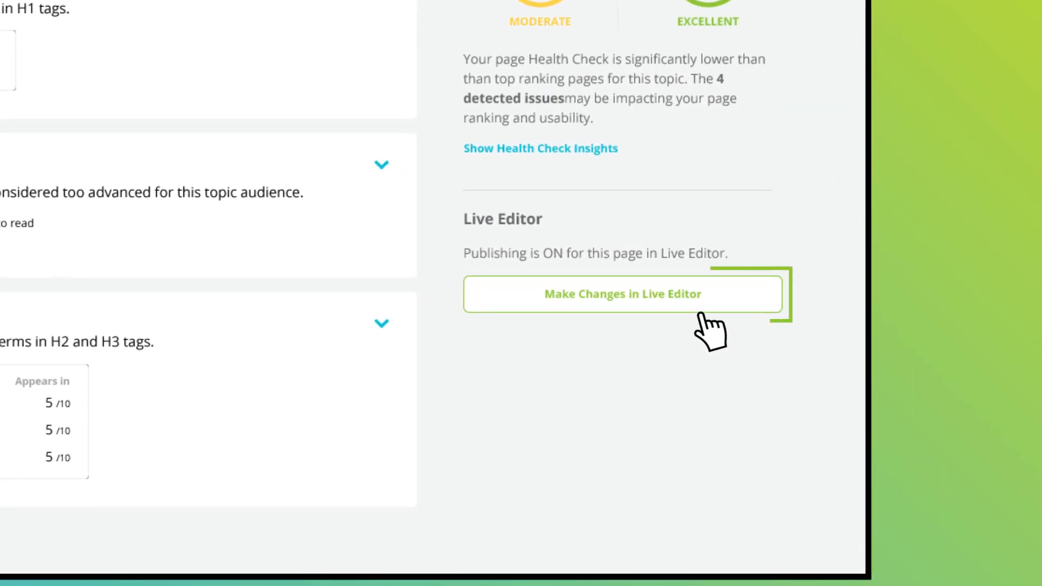
Open the Live Editor's Meta Fields panel showing title, meta description and Google preview.
left_click(622, 294)
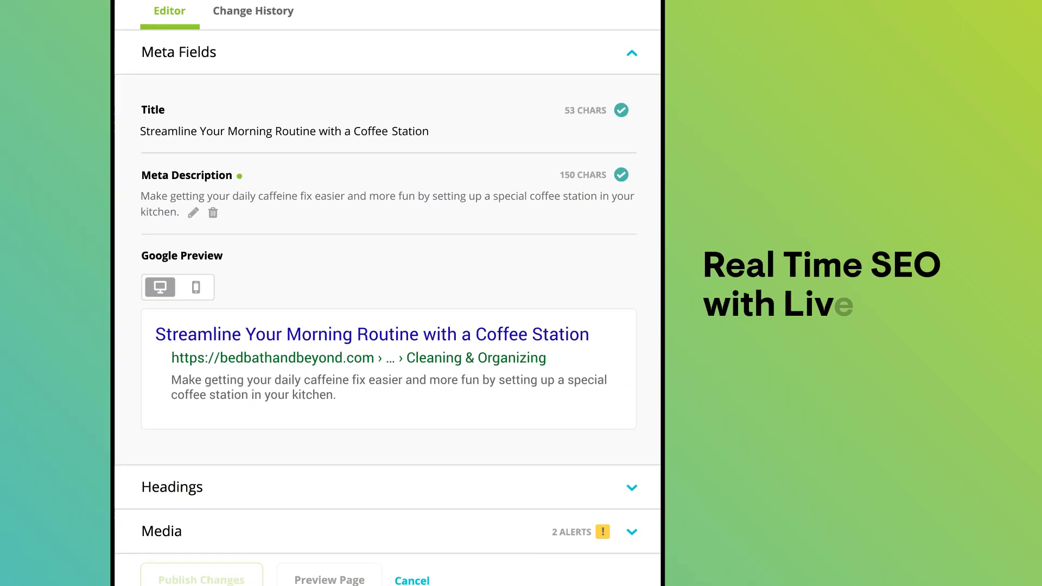